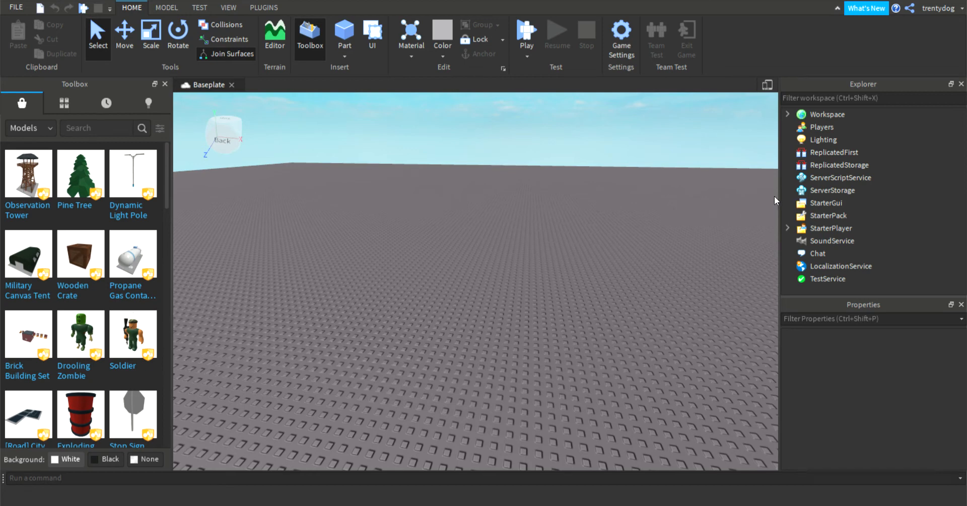
mouse_move(296, 236)
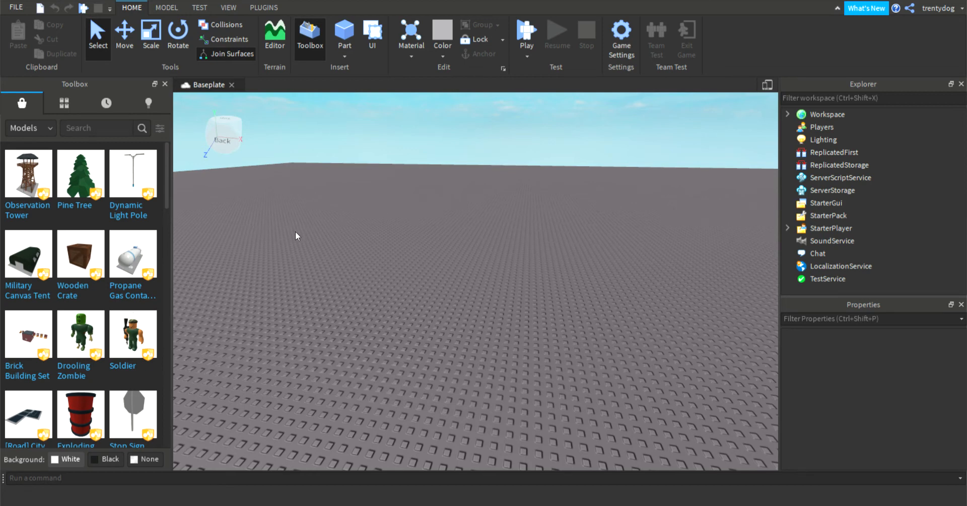
mouse_move(287, 228)
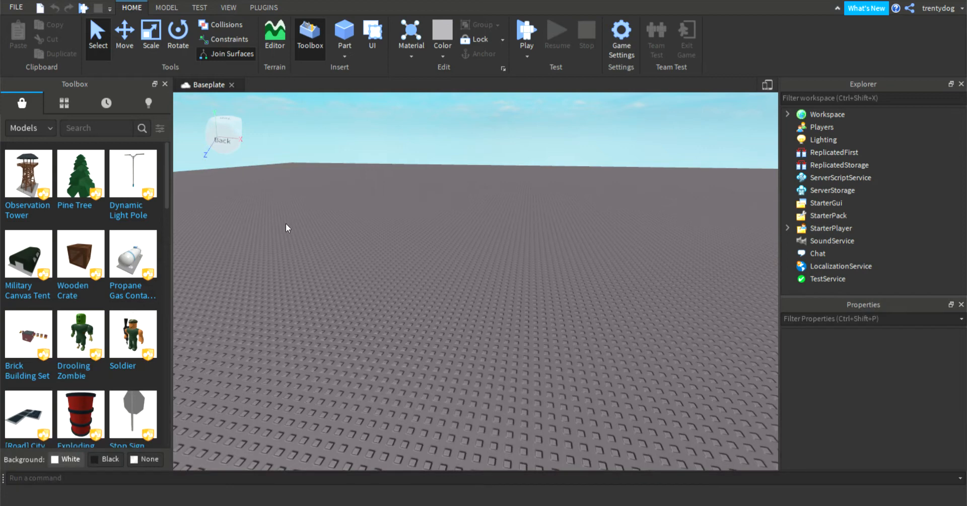
mouse_move(133, 173)
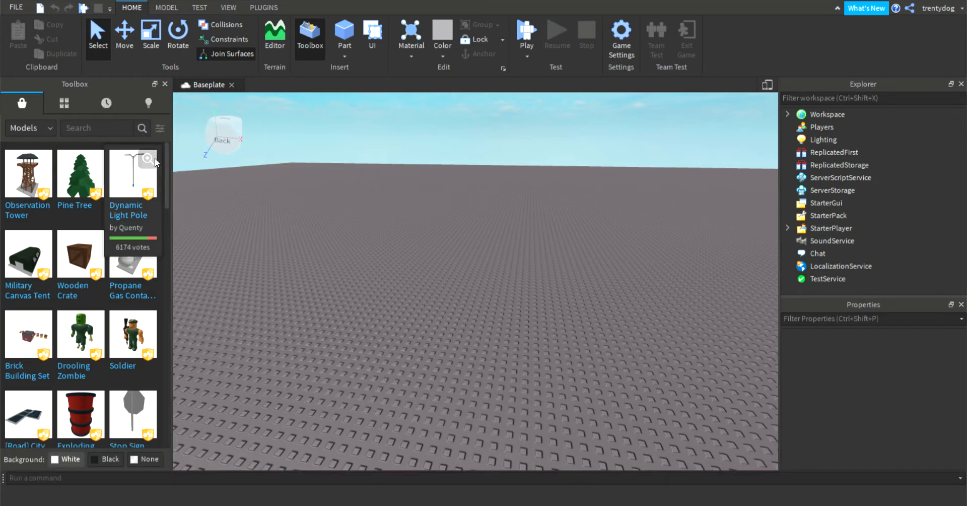
Set Lighting's TimeOfDay from 14:00:00 to 2 so the baseplate scene turns to night.
scroll(down, 3)
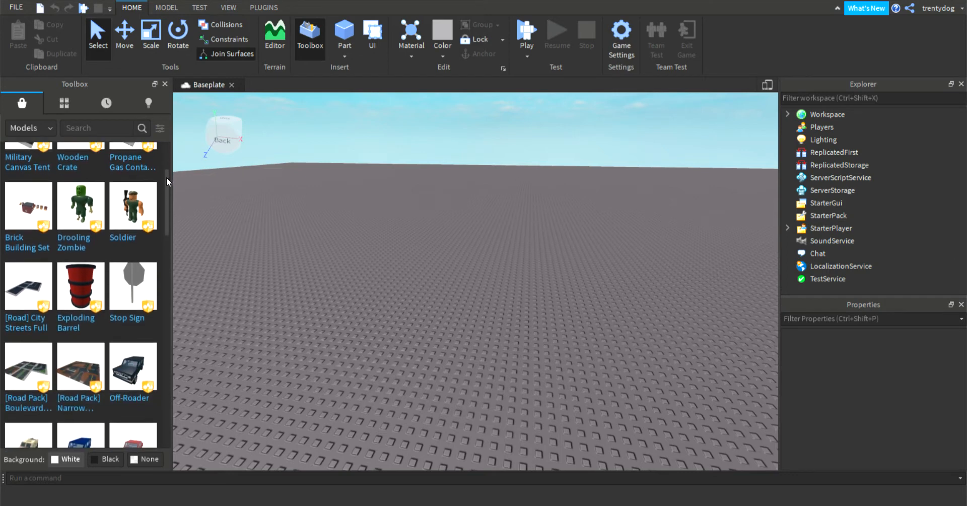
scroll(up, 3)
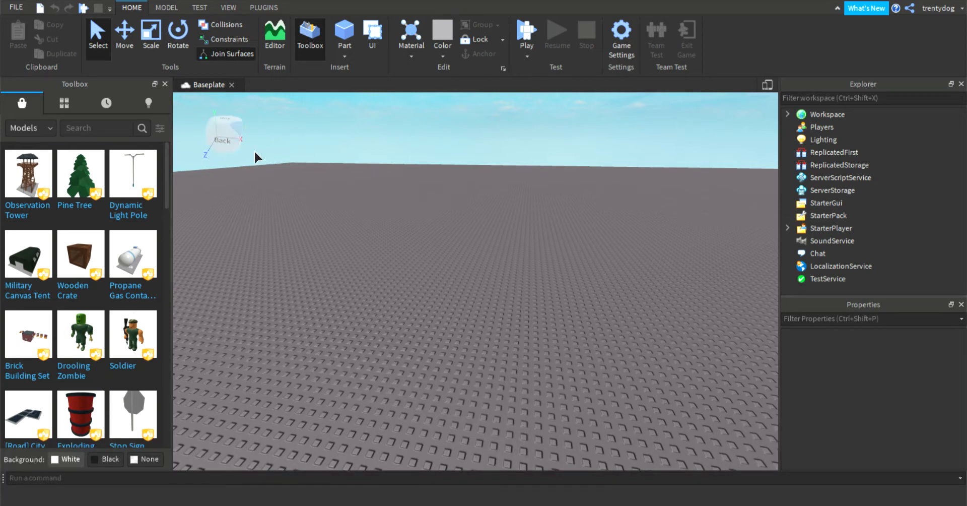
mouse_move(697, 182)
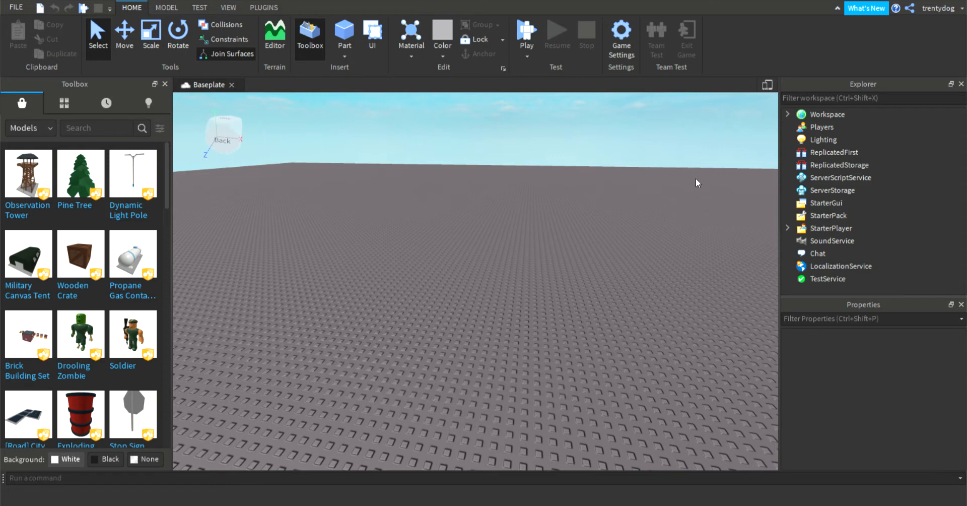
mouse_move(869, 140)
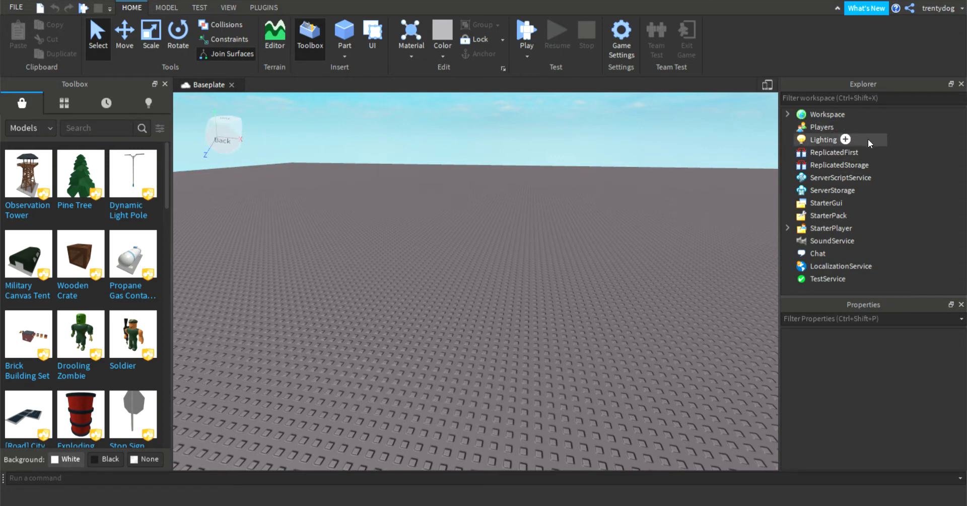
click(824, 140)
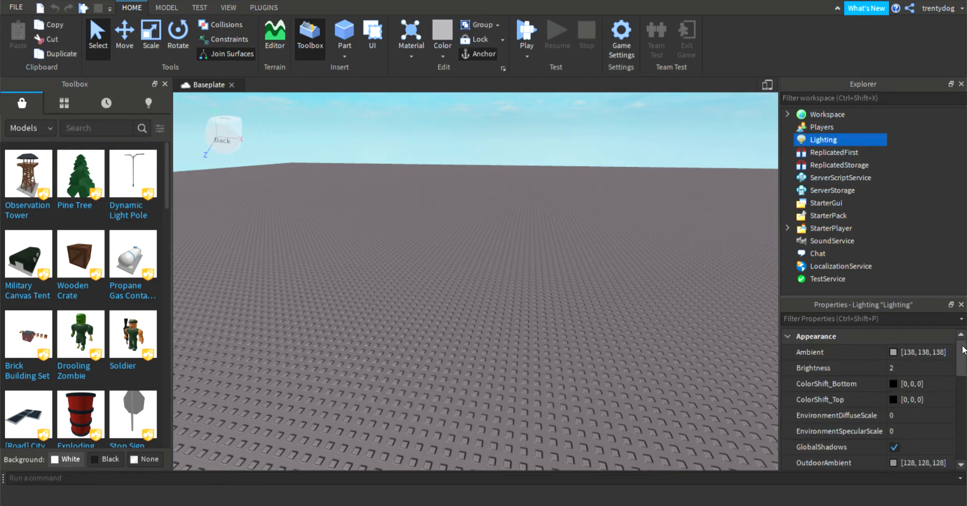
scroll(down, 3)
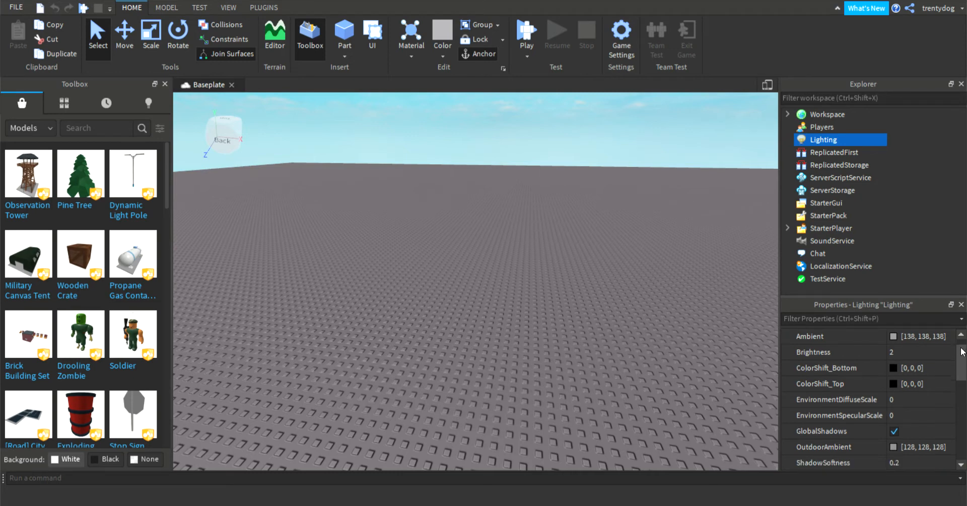
scroll(down, 3)
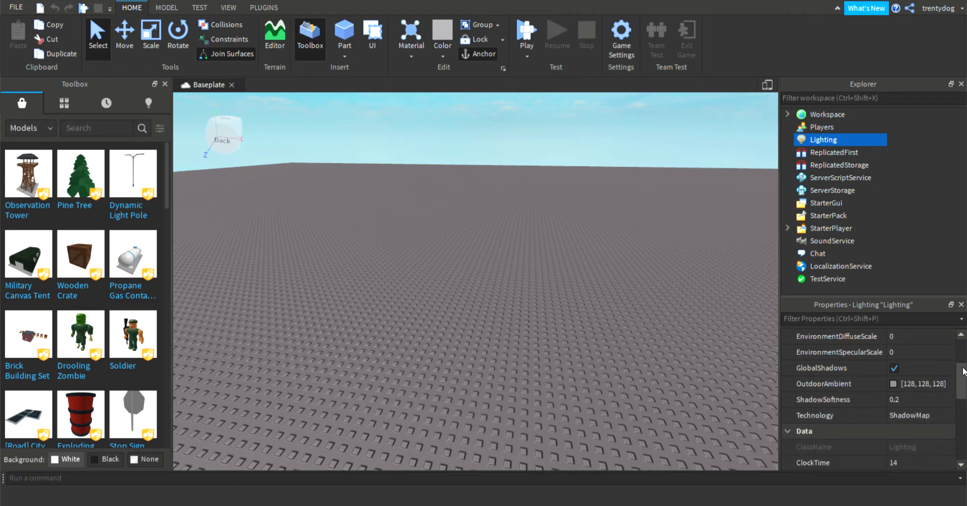
scroll(down, 3)
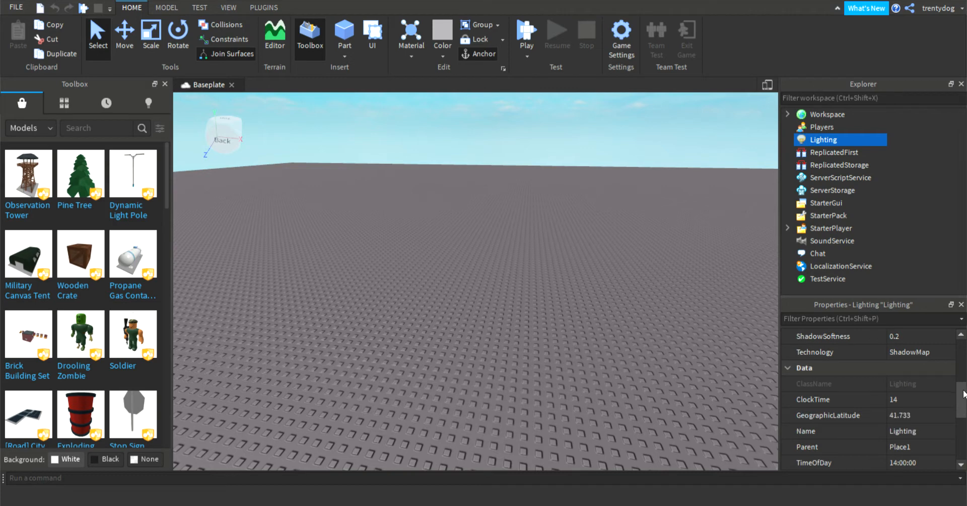
scroll(up, 3)
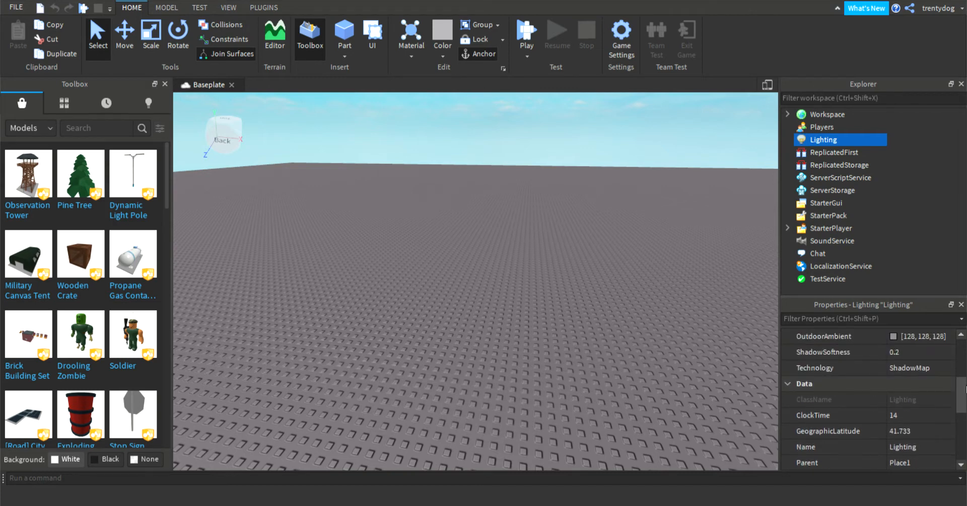
scroll(up, 3)
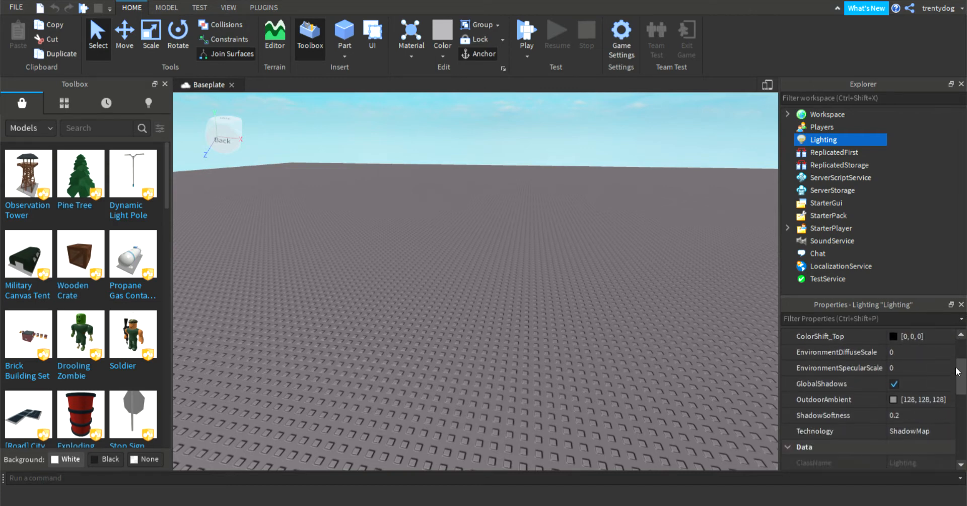
scroll(down, 3)
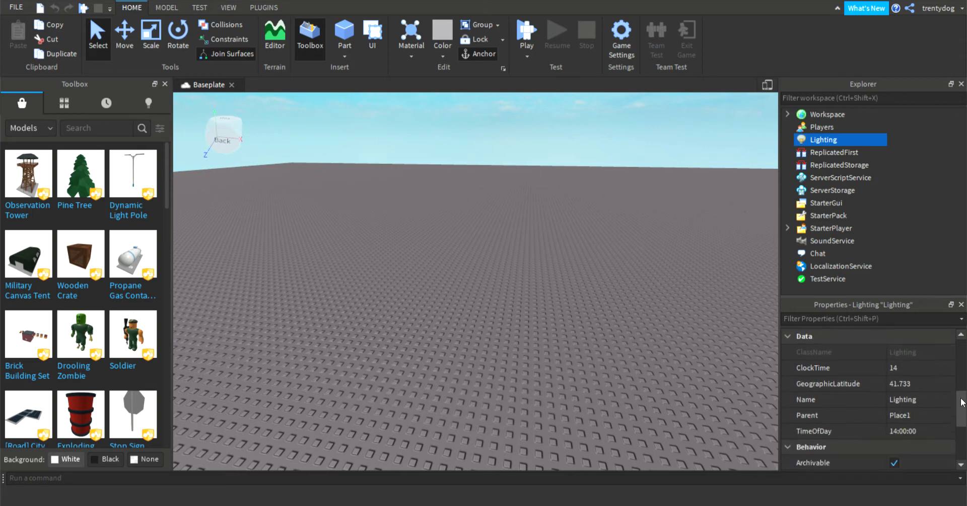
click(904, 431)
text(2)
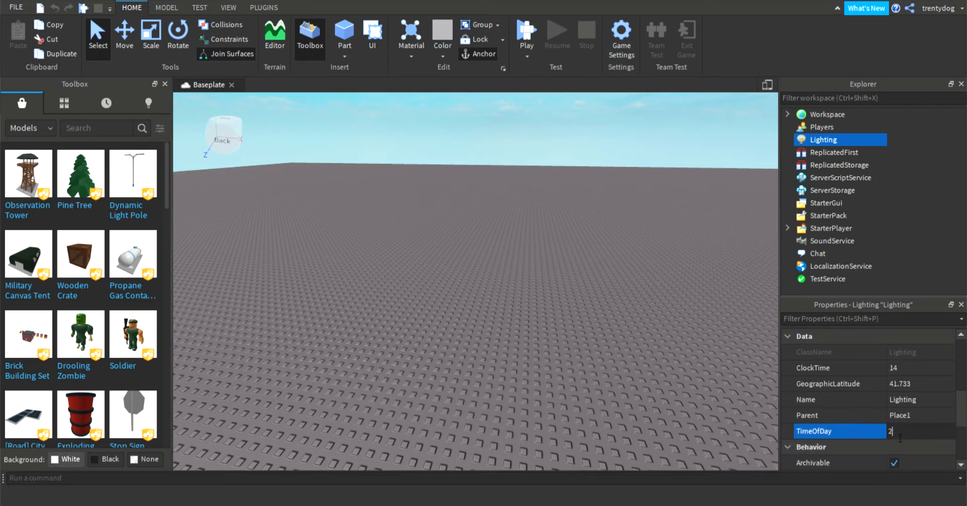
key(Return)
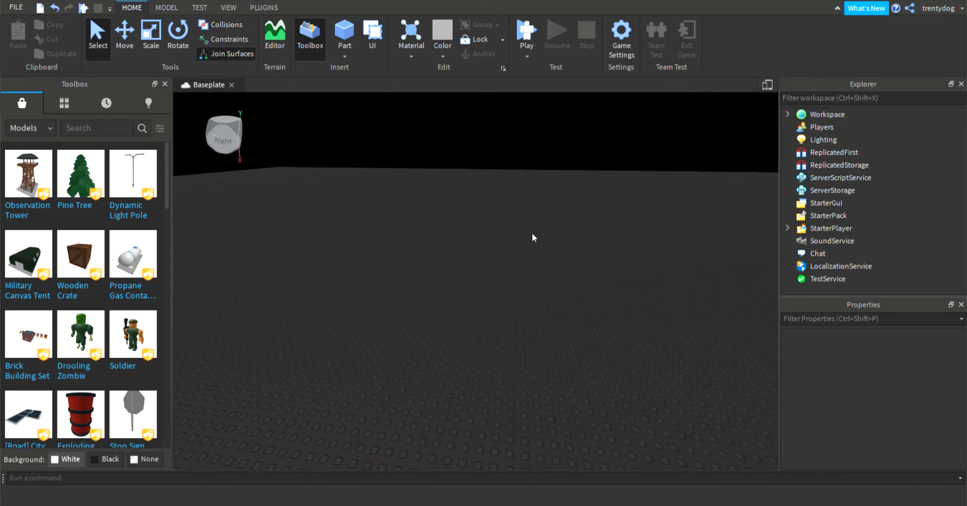
mouse_move(534, 252)
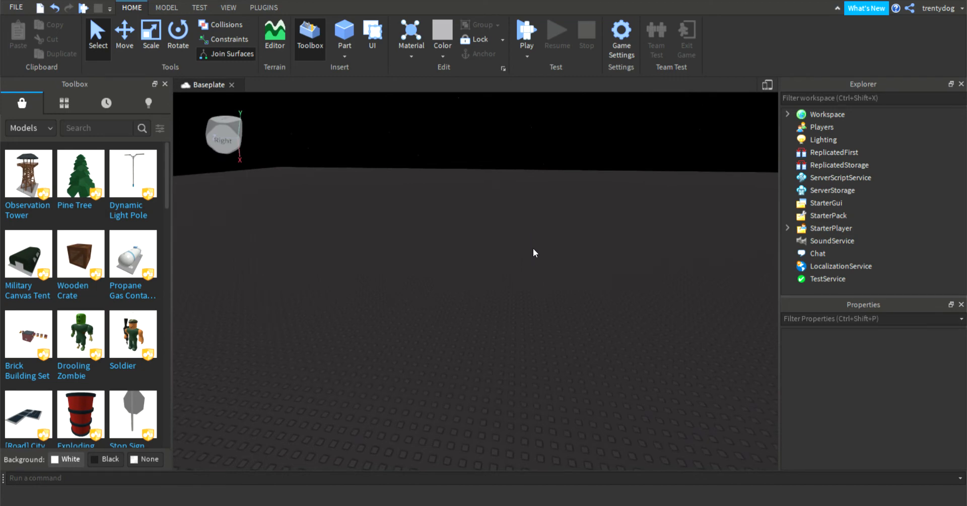
mouse_move(473, 502)
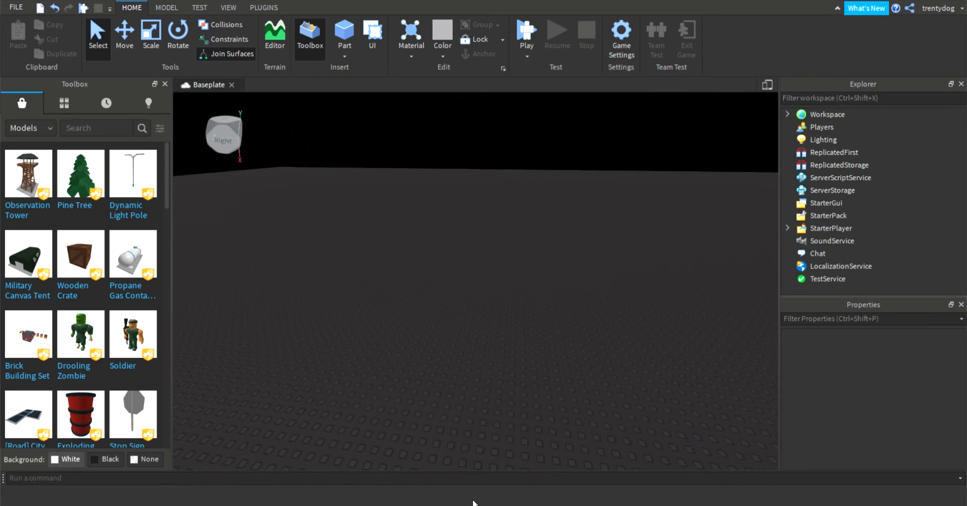
mouse_move(903, 91)
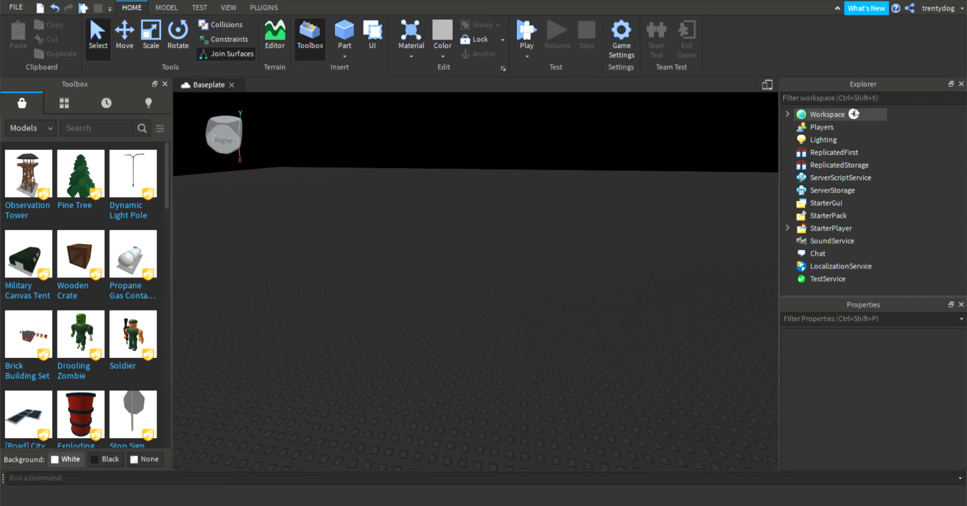
Insert a default hello-world Script under Workspace and return to the scene view.
click(827, 114)
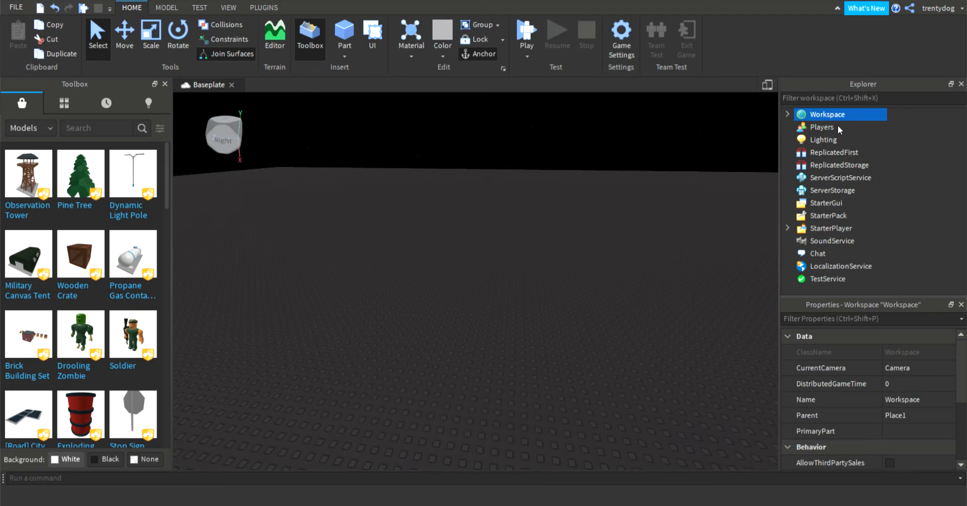
mouse_move(811, 197)
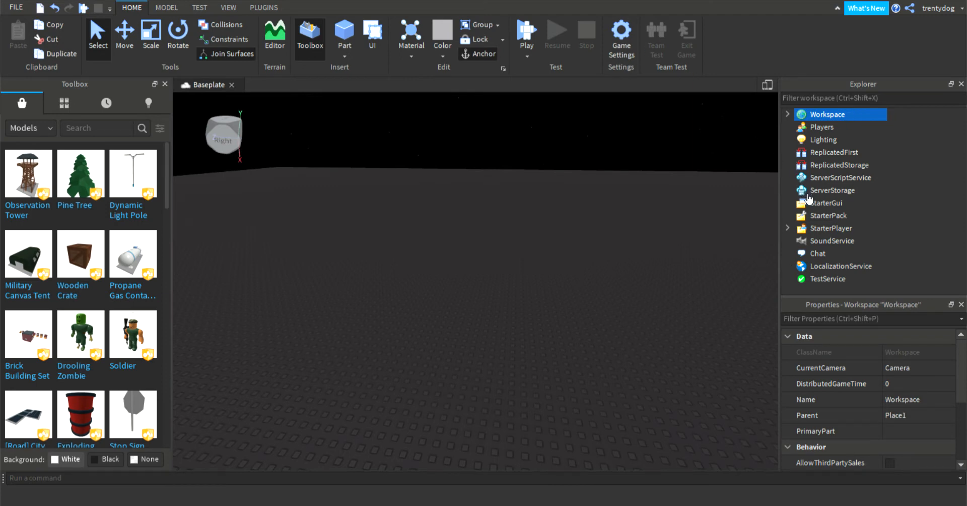
mouse_move(805, 193)
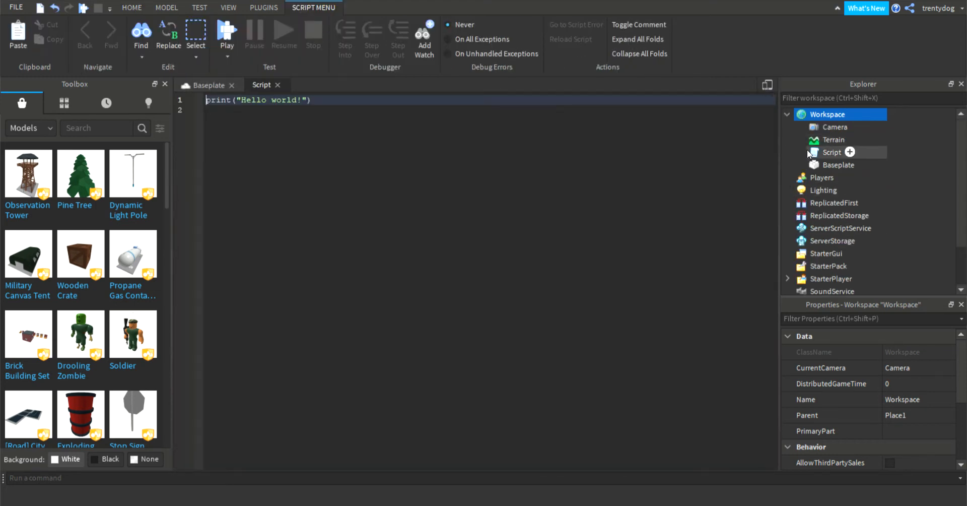
click(832, 152)
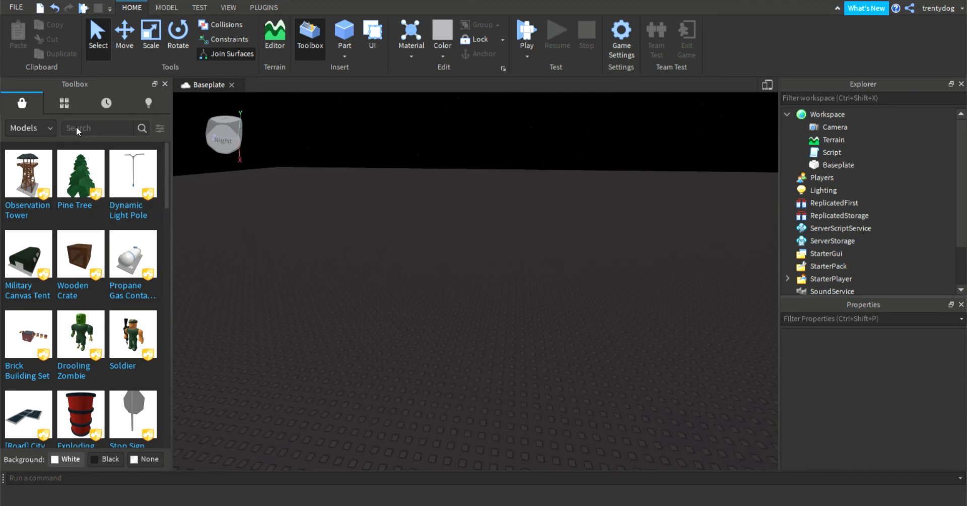
Find 'spawn' in the Toolbox, insert the SpawnLocation onto the baseplate and launch Play.
text(spawn)
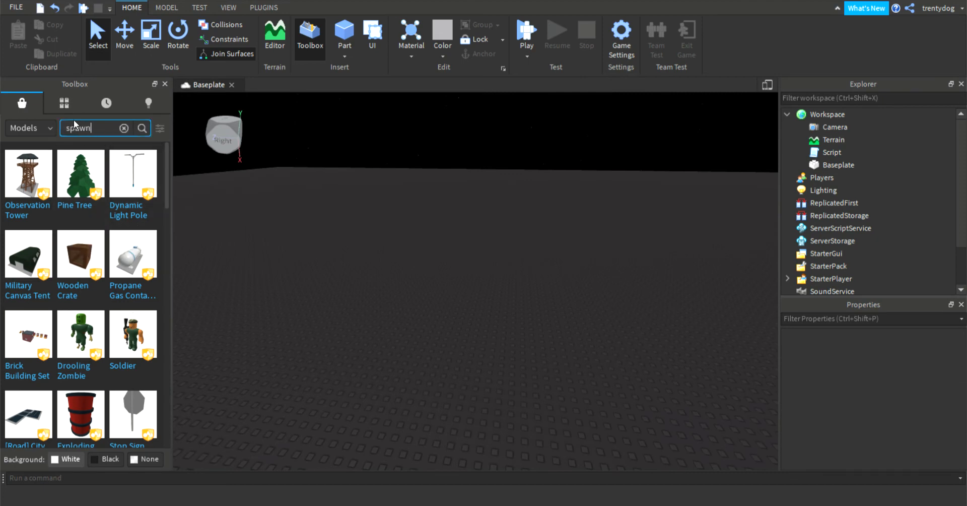
click(142, 129)
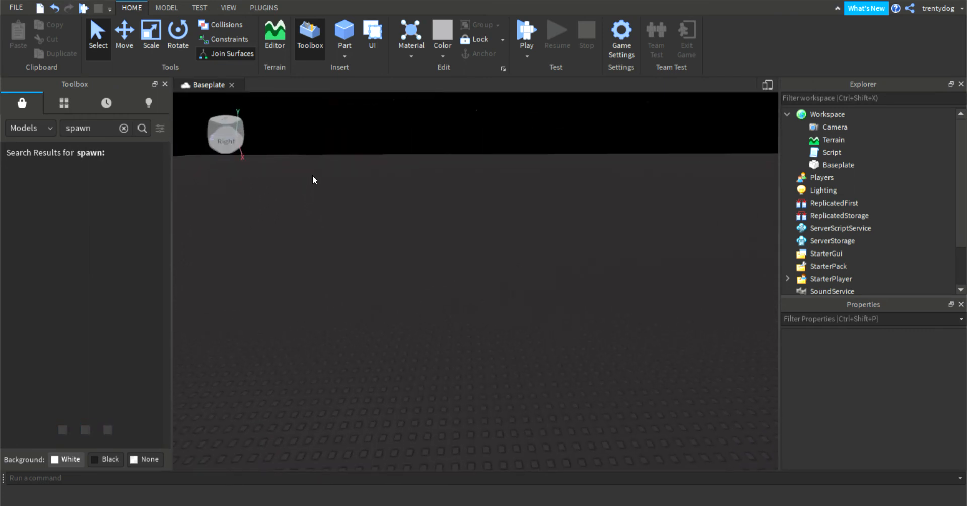
click(142, 129)
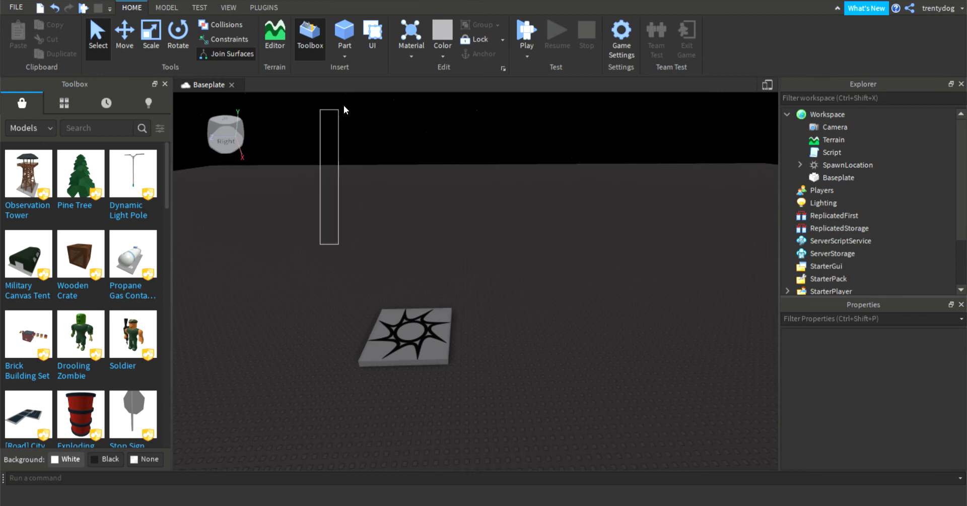
drag(344, 109, 431, 331)
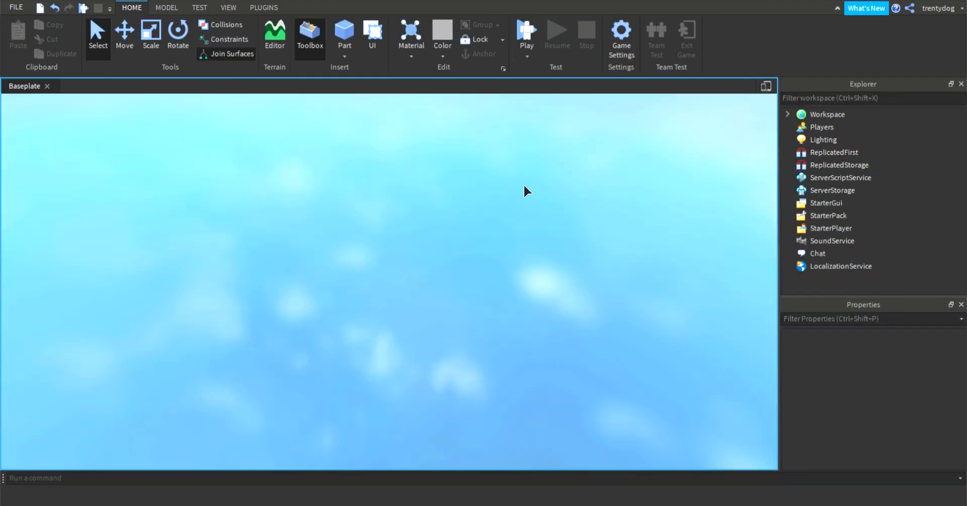
Run the play test with the avatar on the dark foggy baseplate, then stop it.
click(525, 34)
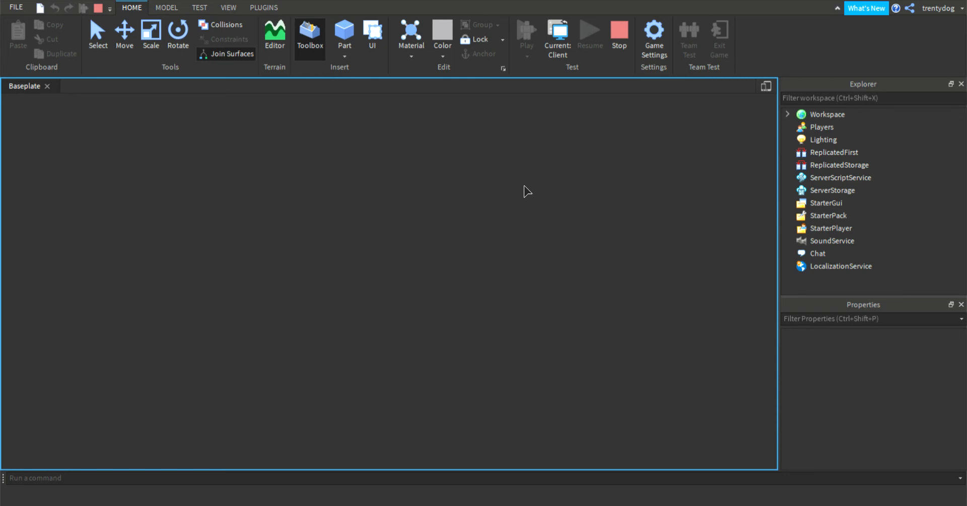
click(526, 30)
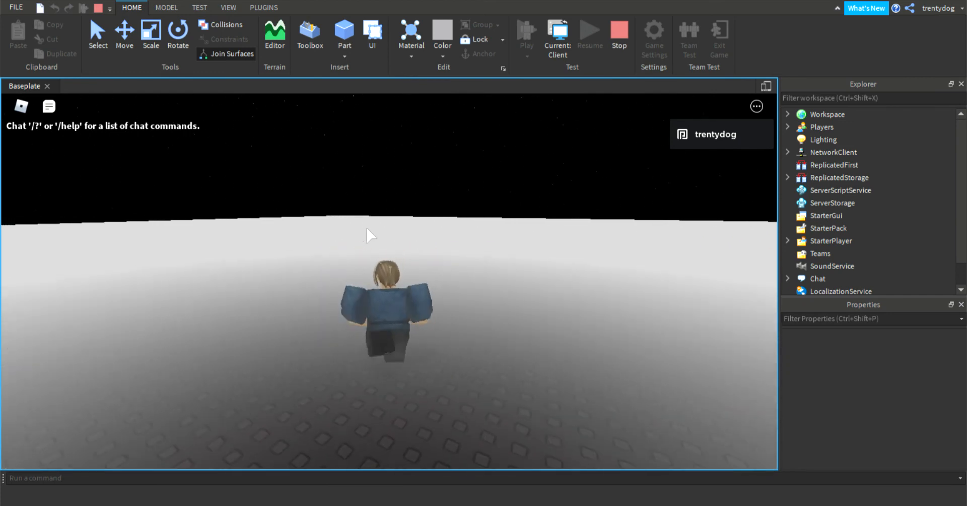
mouse_move(619, 46)
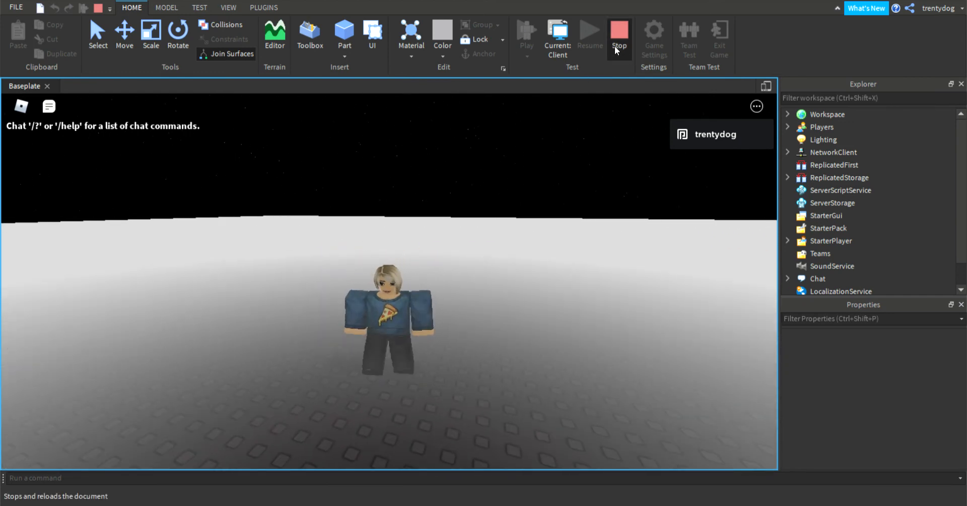
click(619, 37)
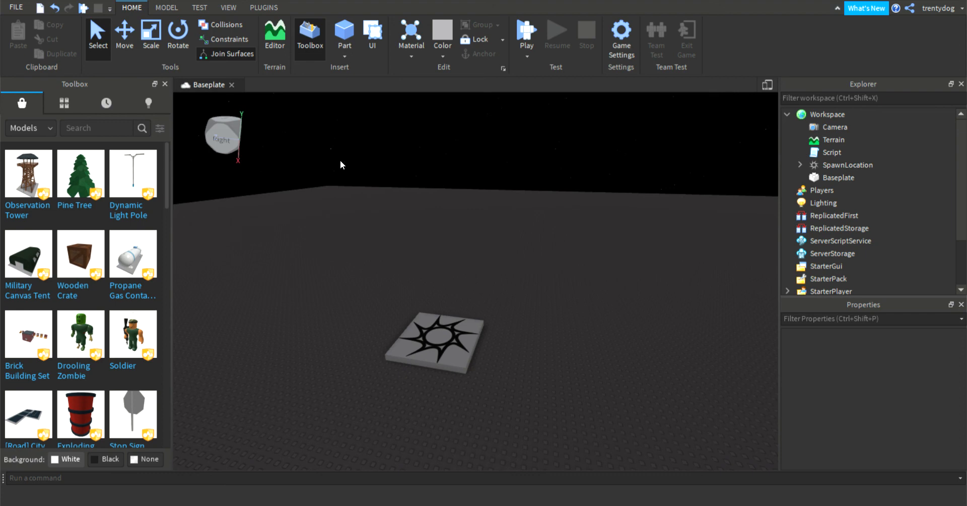
mouse_move(470, 453)
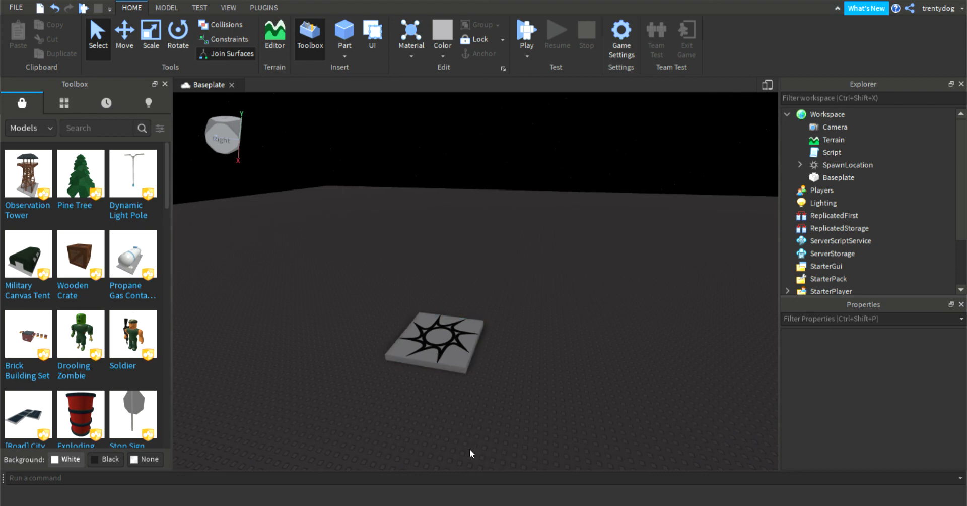
mouse_move(914, 425)
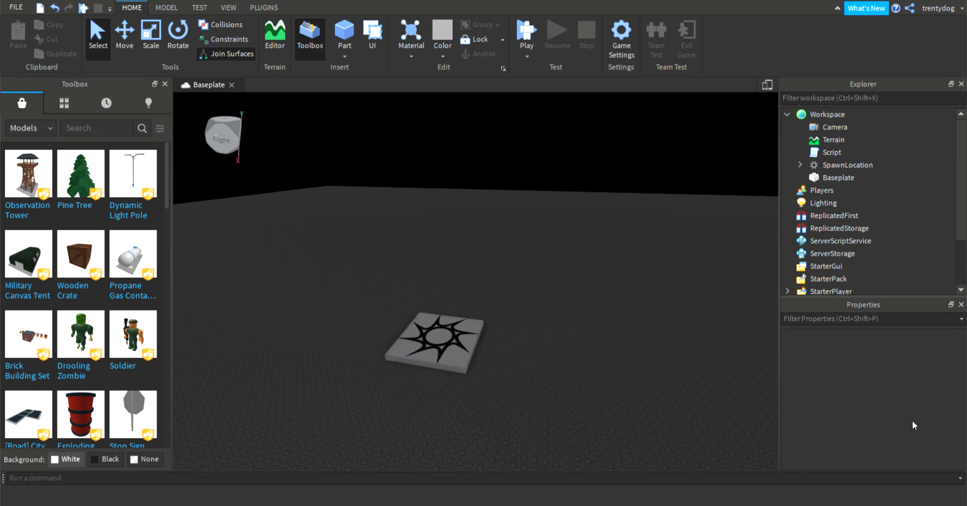
mouse_move(816, 355)
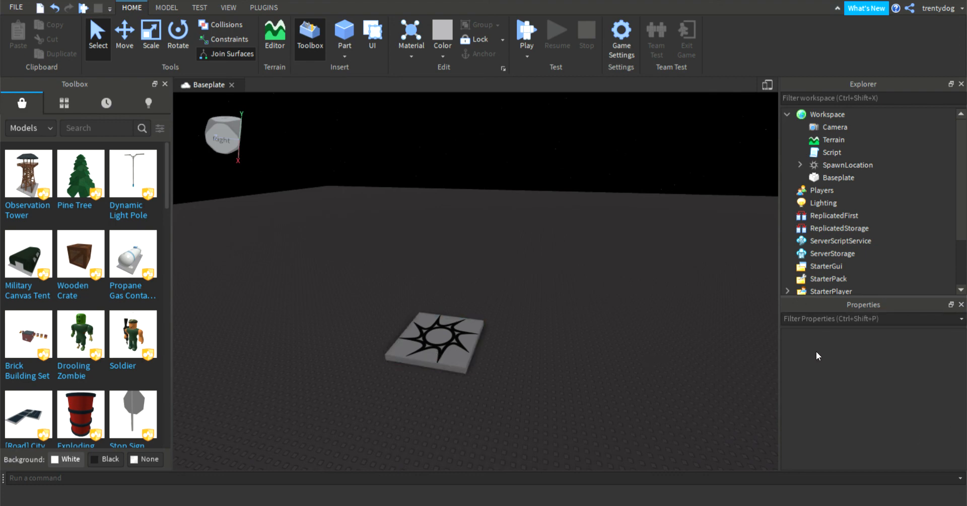
mouse_move(492, 256)
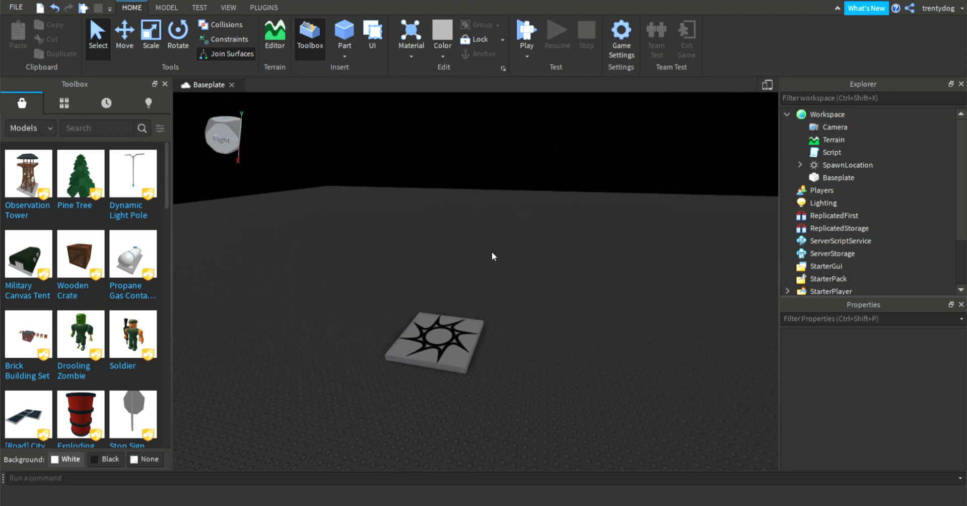
mouse_move(605, 215)
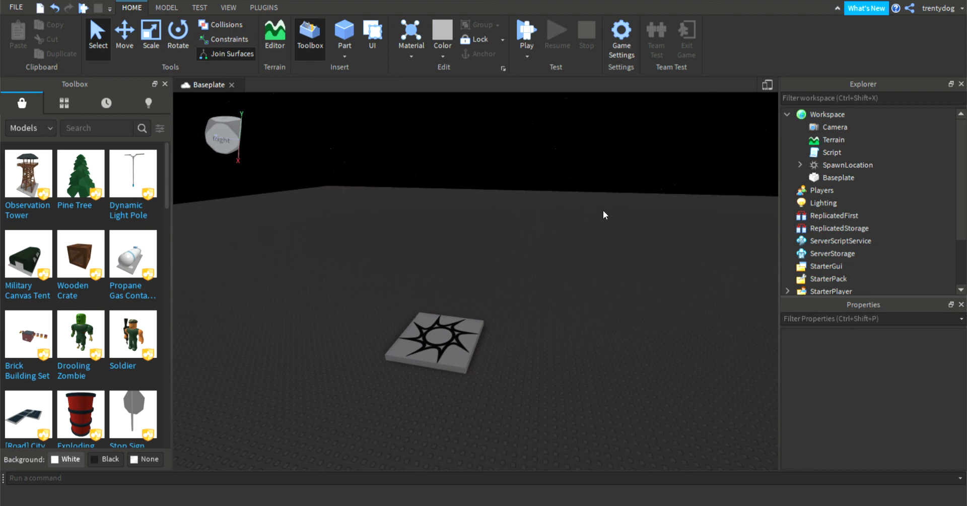
mouse_move(631, 201)
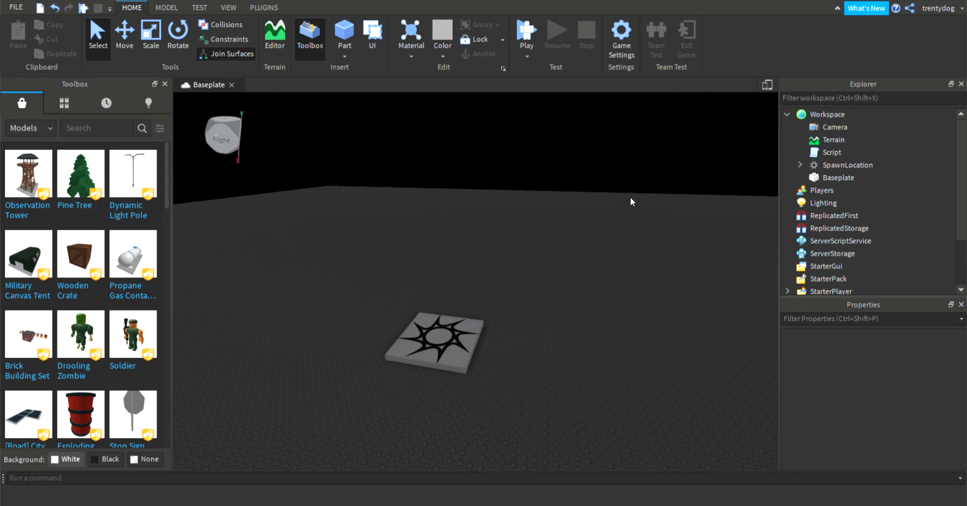